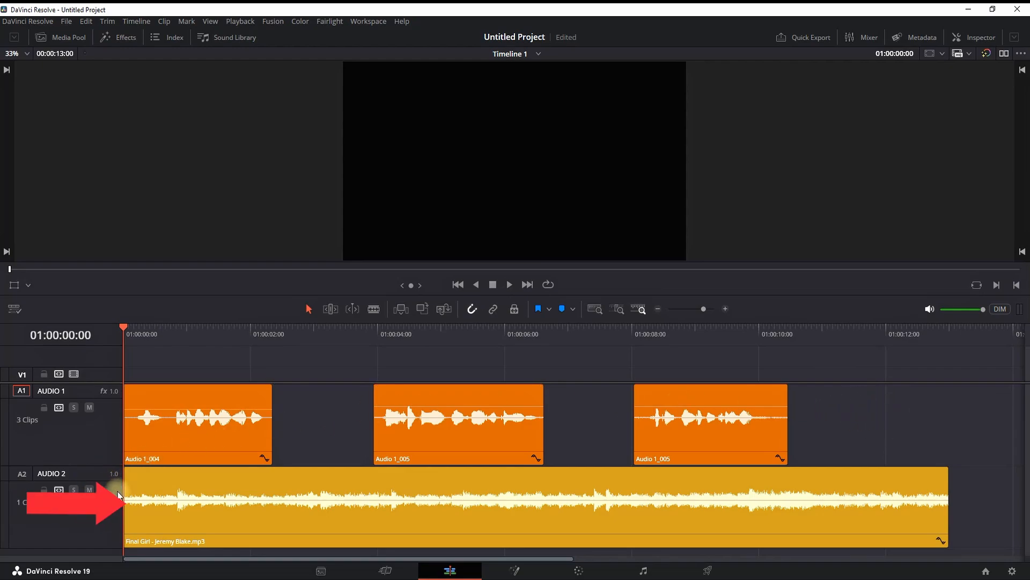
mouse_move(997, 500)
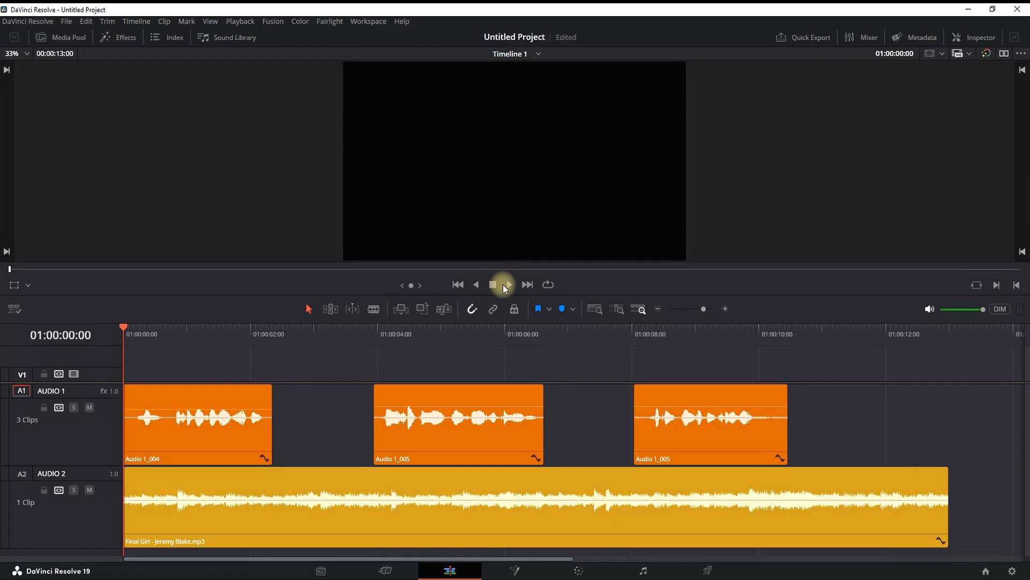
Step: Play the timeline to find the spot, then blade all tracks at the playhead with Ctrl+B
left_click(509, 284)
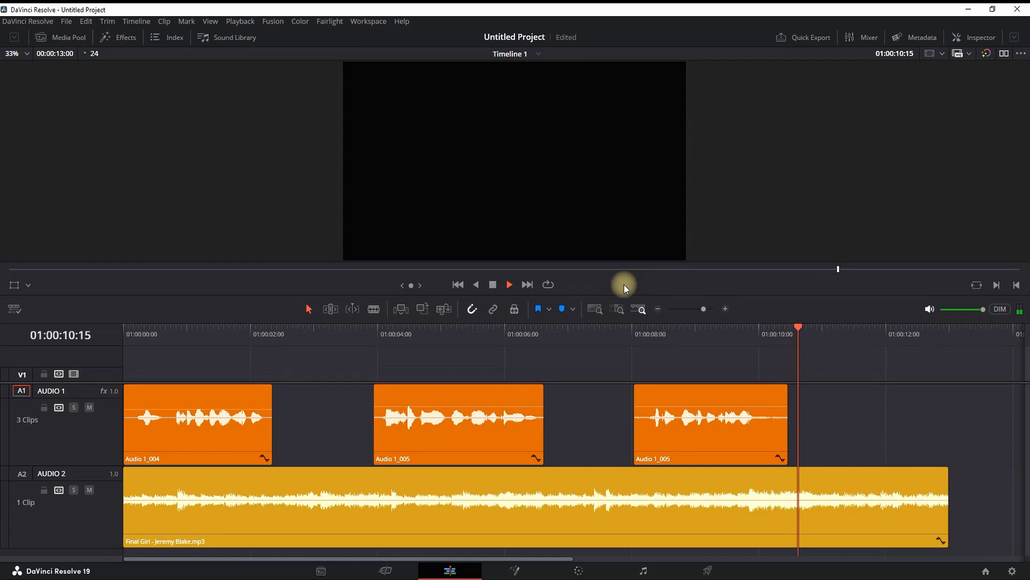
key("Space")
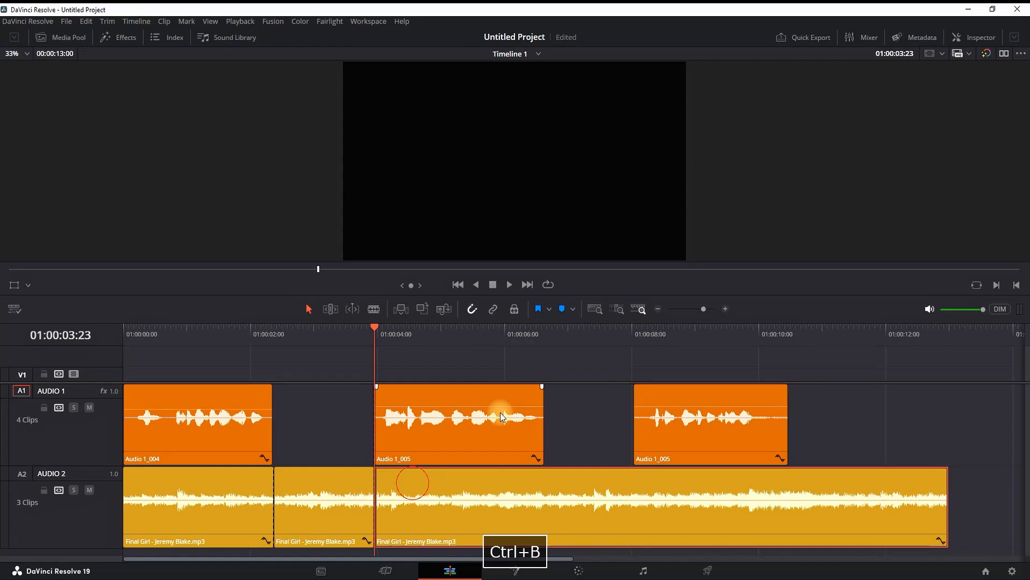
key("Ctrl+B")
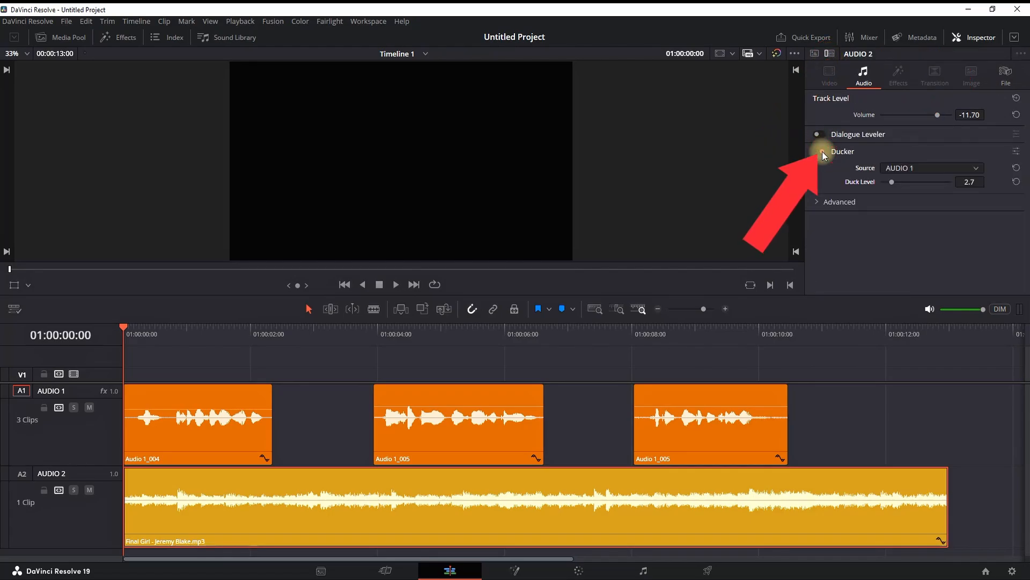
Step: Enable the Ducker on the AUDIO 2 music track, sourced from the AUDIO 1 voiceover
left_click(821, 153)
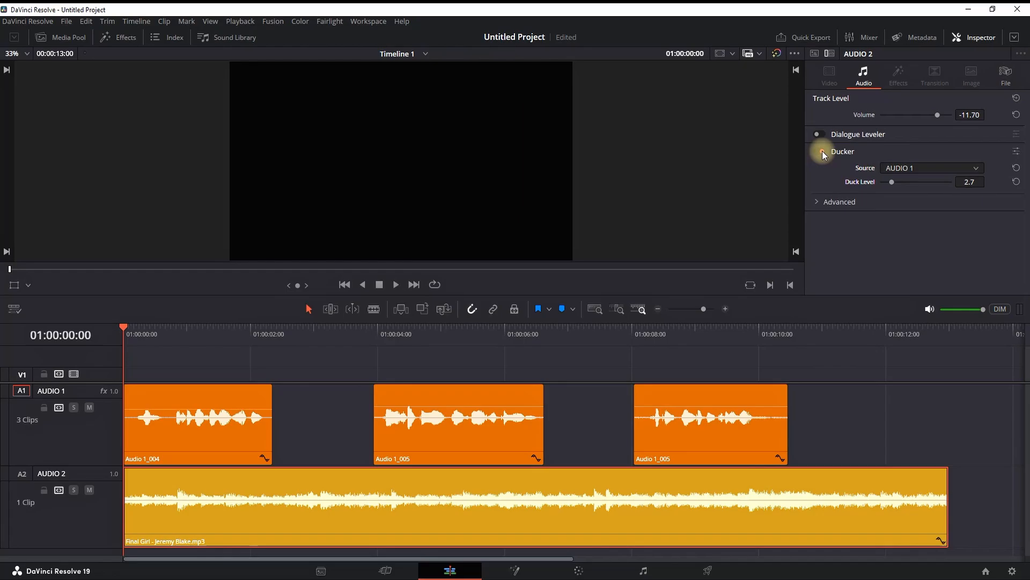
left_click(819, 151)
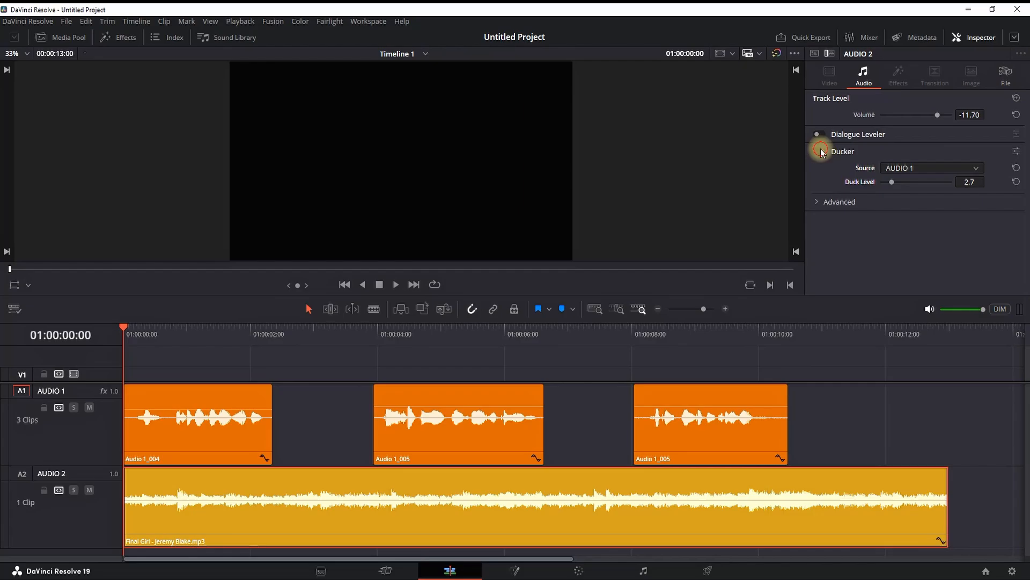
left_click(820, 151)
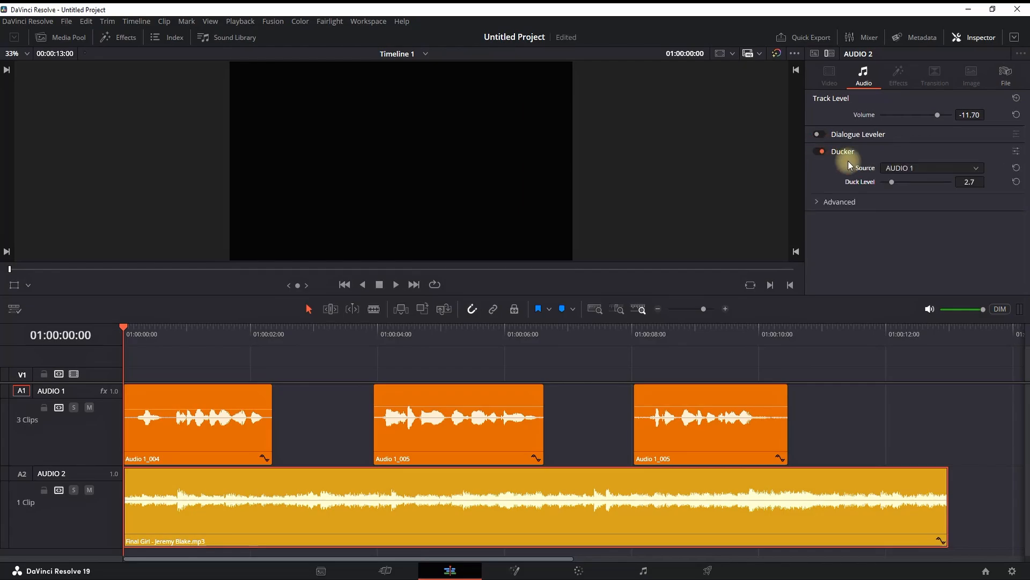
Step: Raise the music track's Duck Level to 18 and play the timeline to hear the ducking
left_click_drag(892, 182, 959, 182)
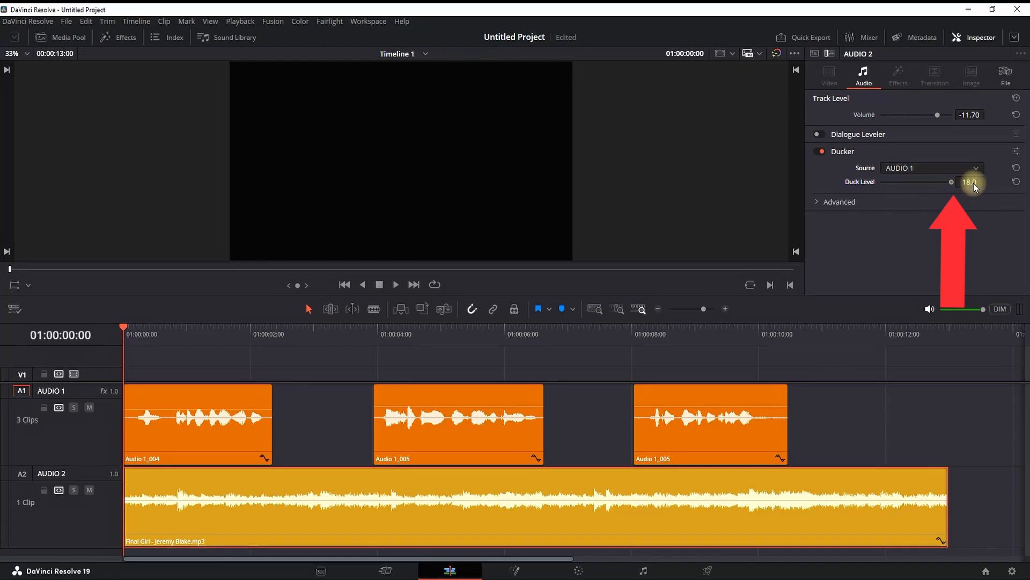
left_click(396, 284)
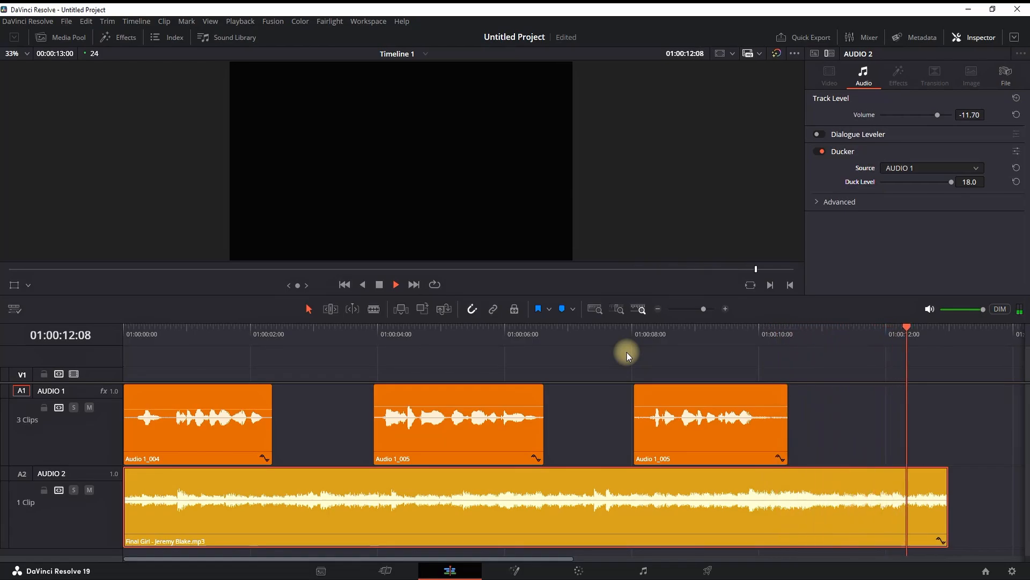
key("Space")
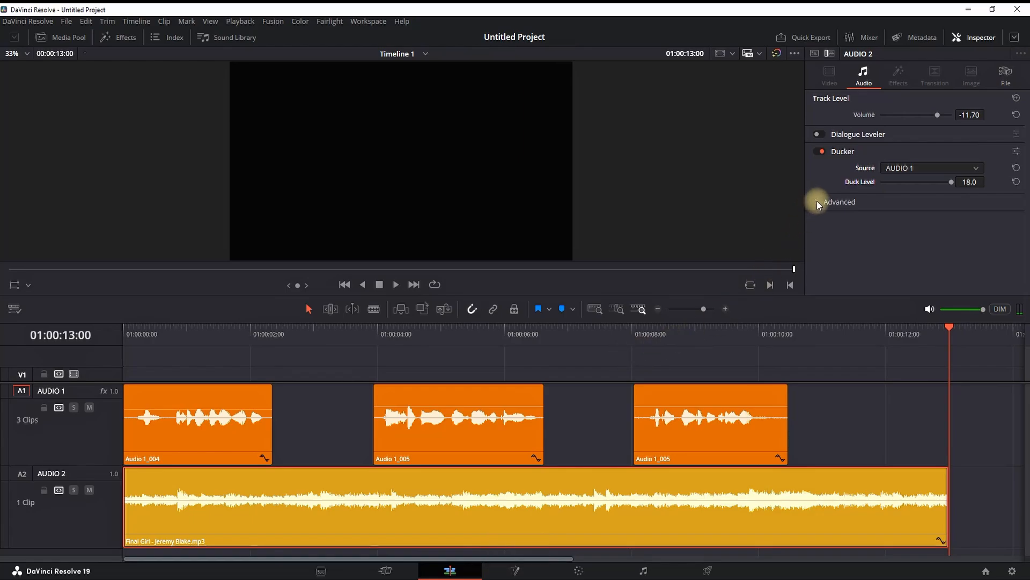
Step: Expand the Ducker's Advanced settings and raise Lookahead from 15 to 103
left_click(816, 202)
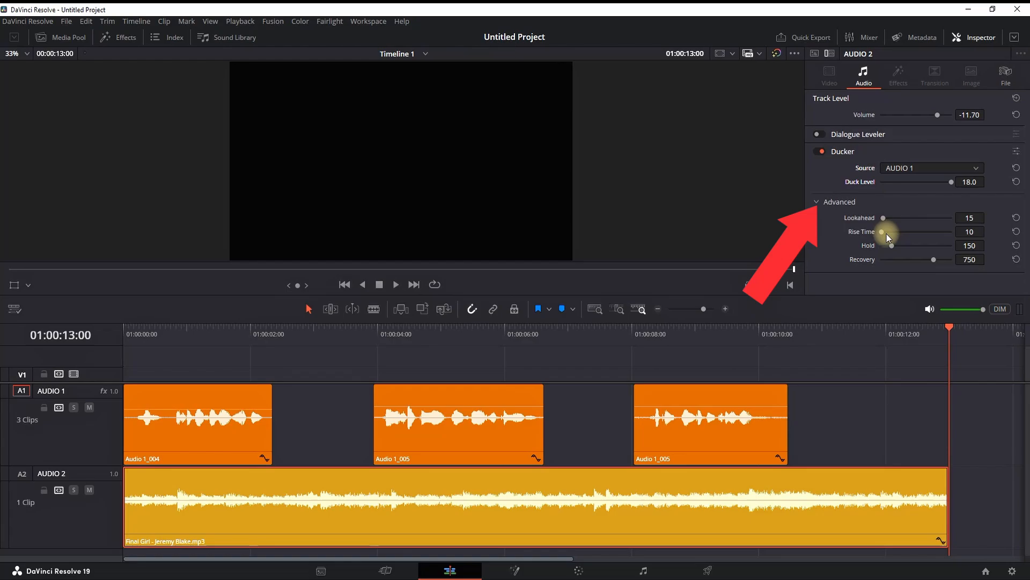
left_click_drag(886, 218, 895, 218)
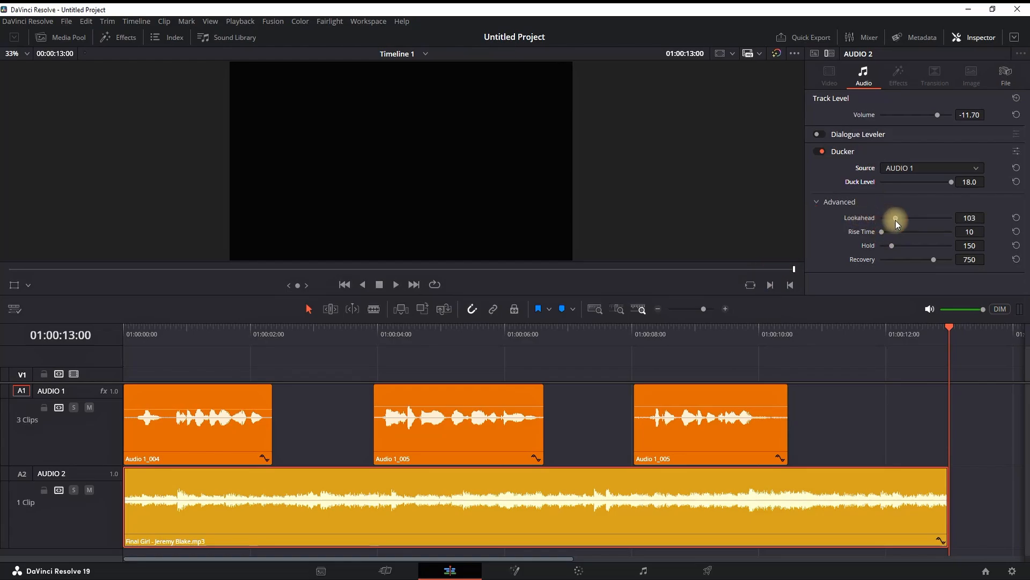